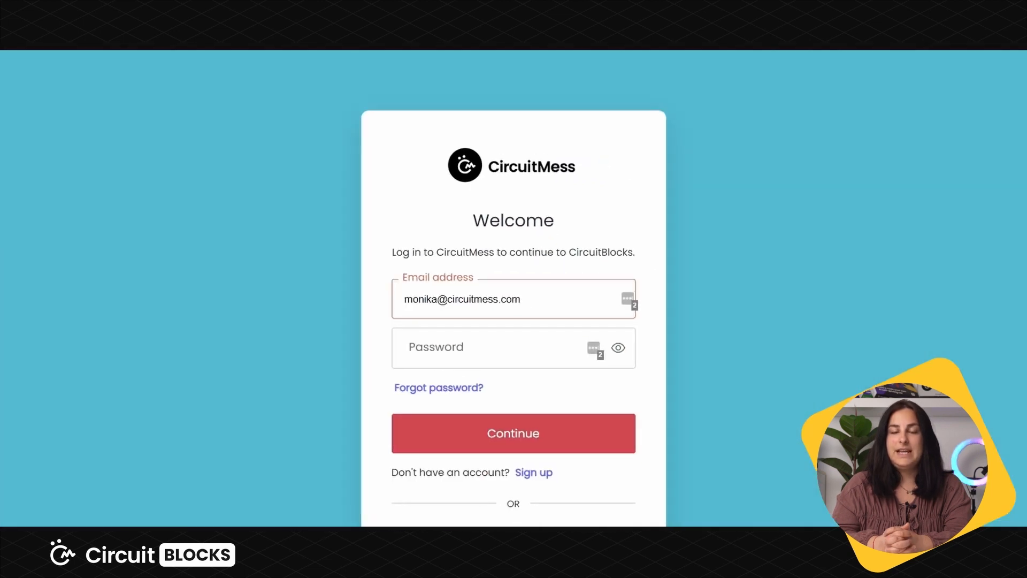
# Start a new sketch with Batcontroller chosen as the device.
pyautogui.scroll(-3)
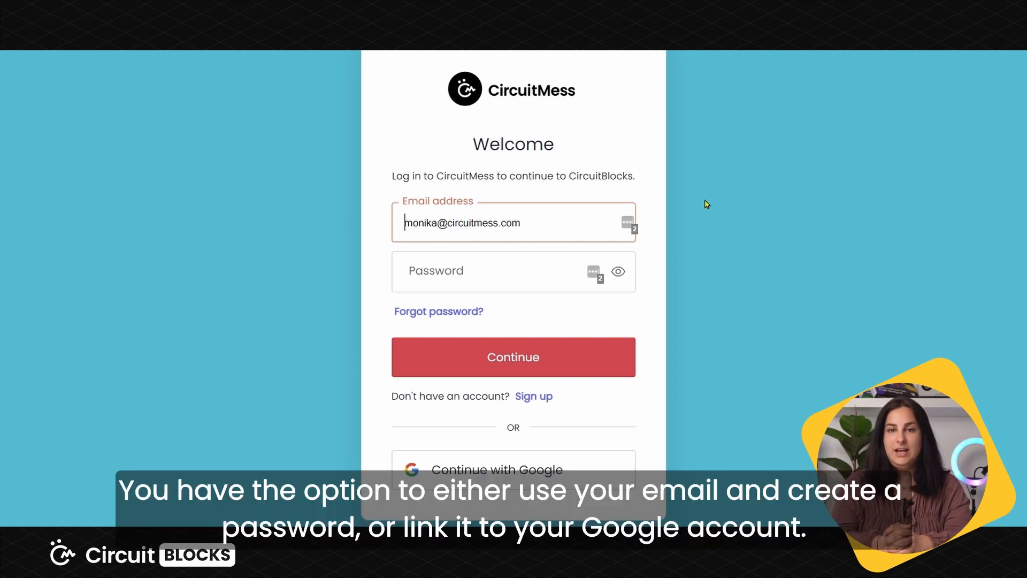
pyautogui.moveTo(665, 302)
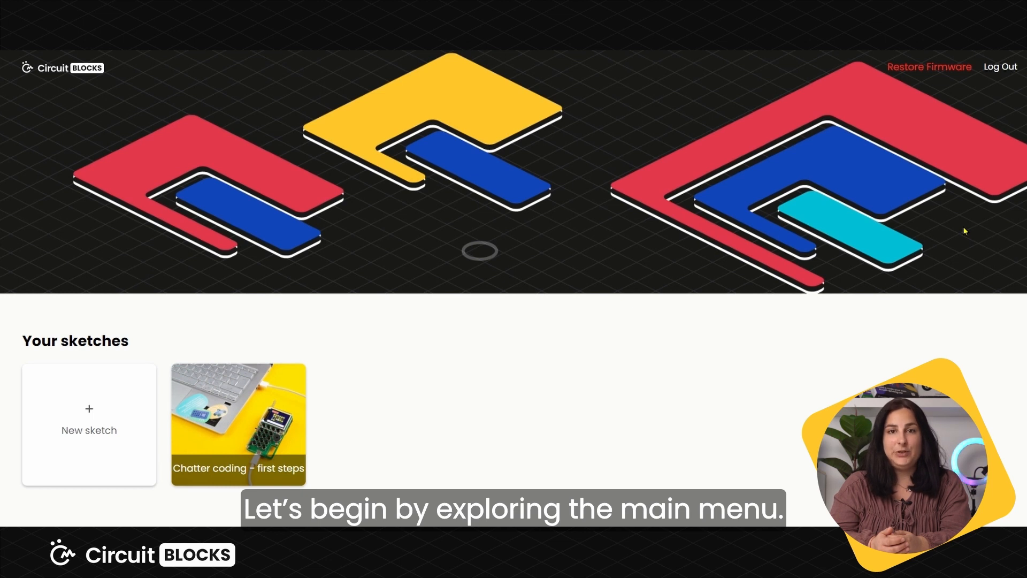
pyautogui.moveTo(95, 367)
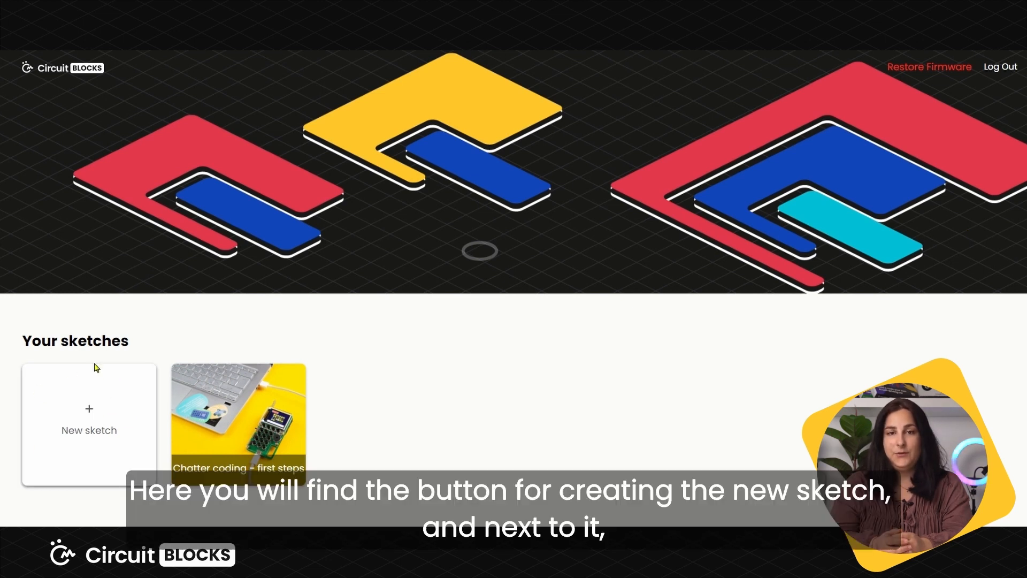
pyautogui.moveTo(111, 419)
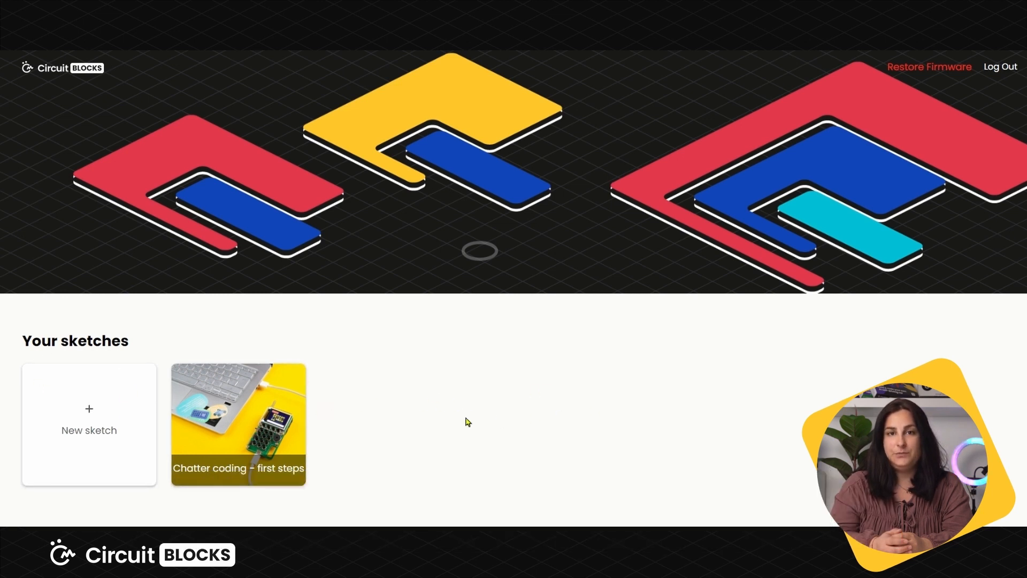
pyautogui.scroll(-3)
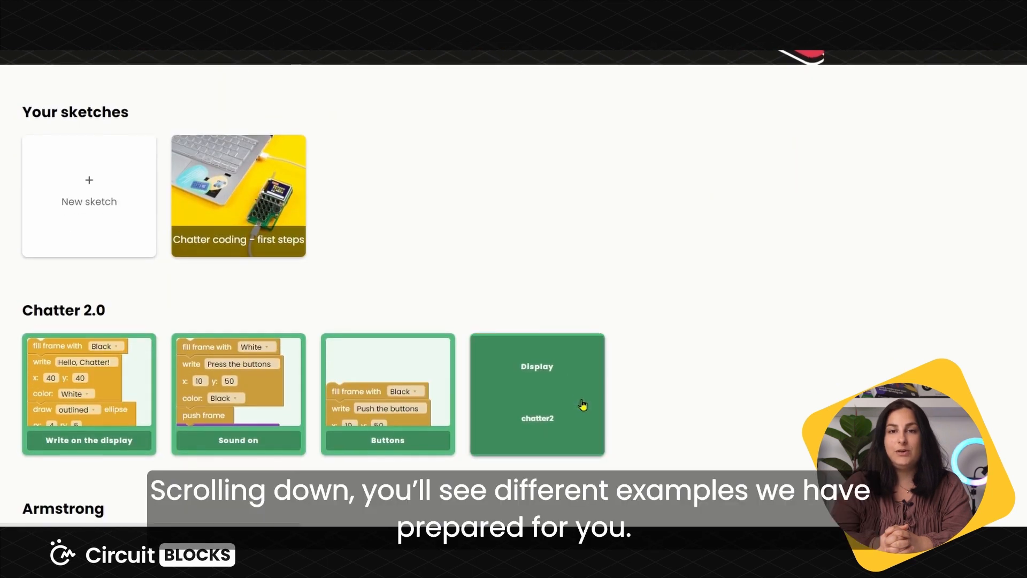
pyautogui.scroll(-3)
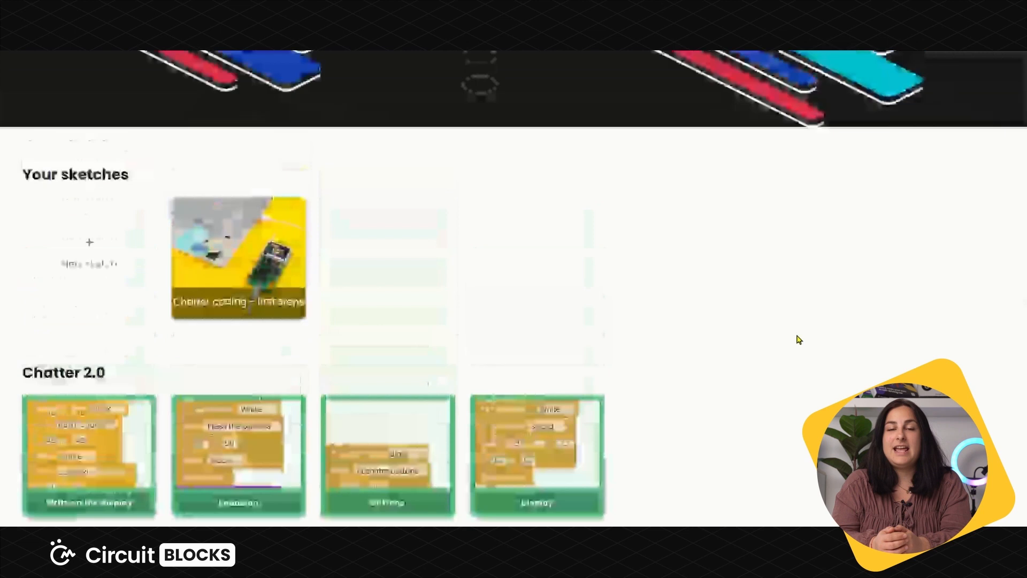
pyautogui.scroll(3)
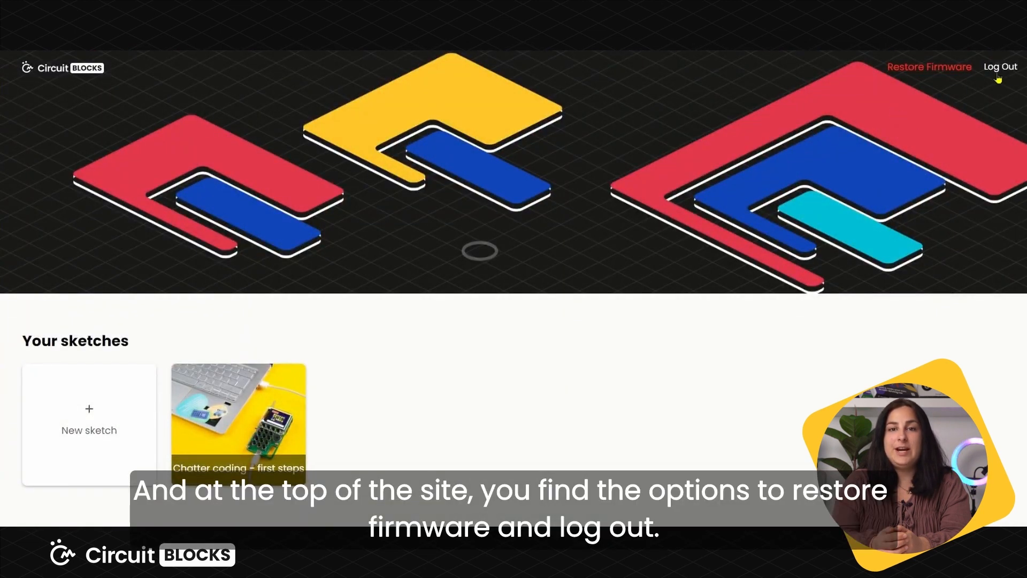
pyautogui.scroll(-3)
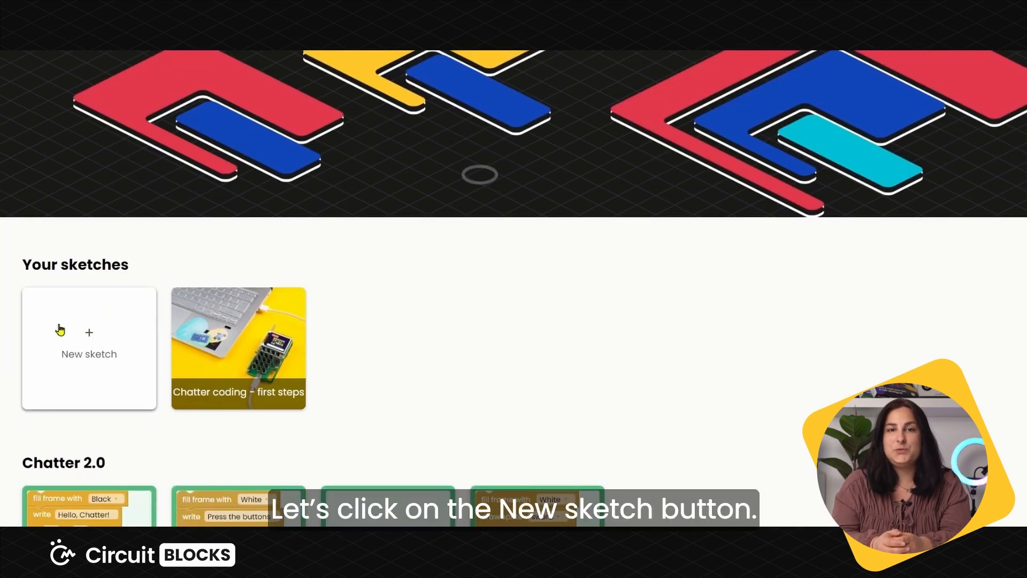
pyautogui.click(89, 347)
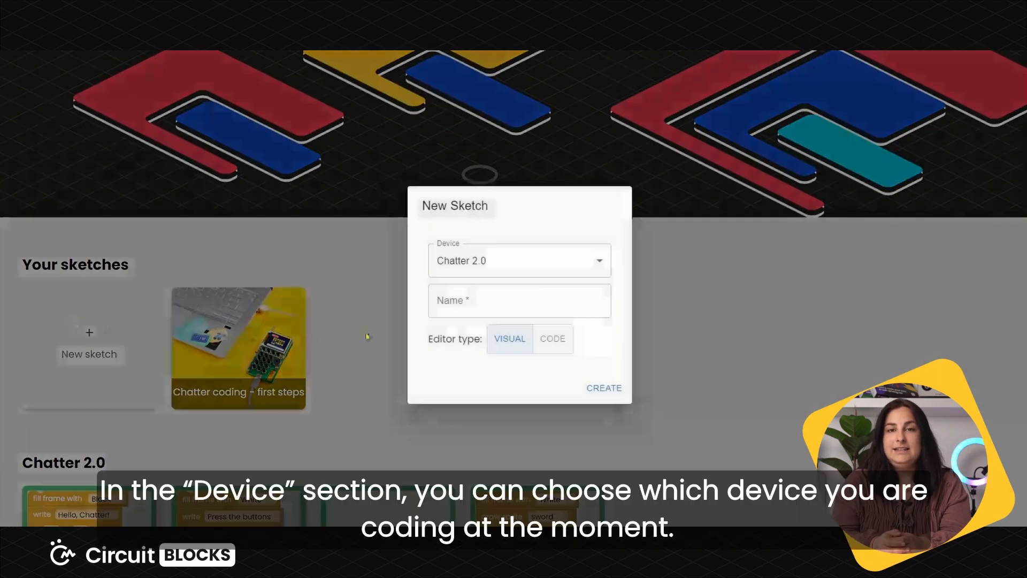
pyautogui.click(519, 259)
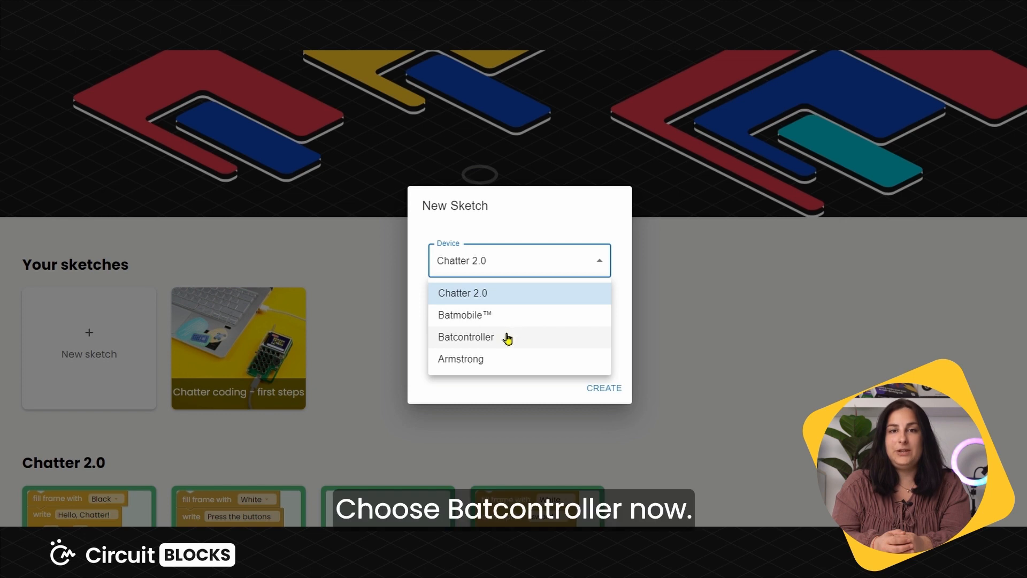
pyautogui.click(466, 337)
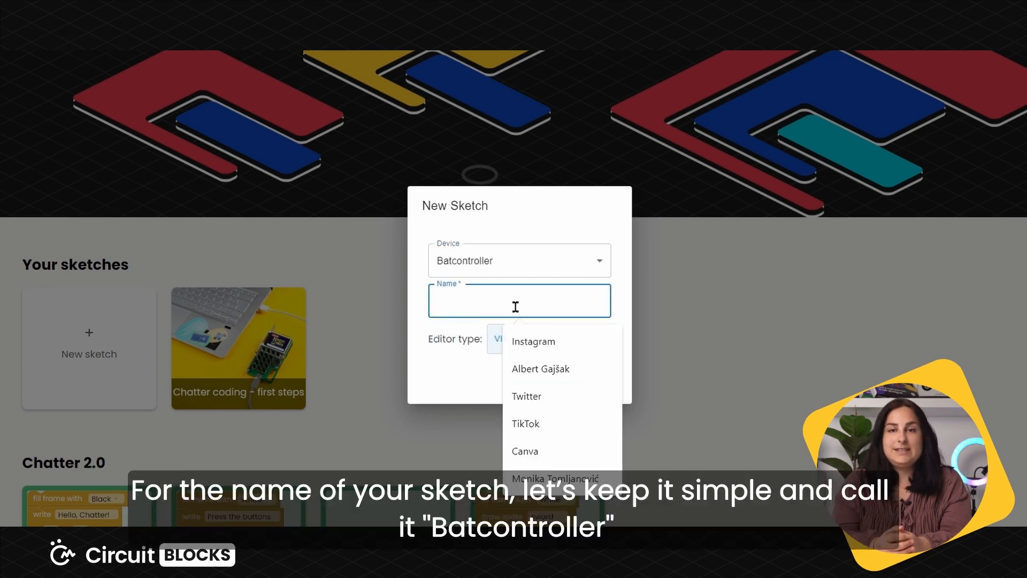
# Name the sketch 'Batcontroller', keep the visual block editor type, and create it.
pyautogui.write('Batcontroller')
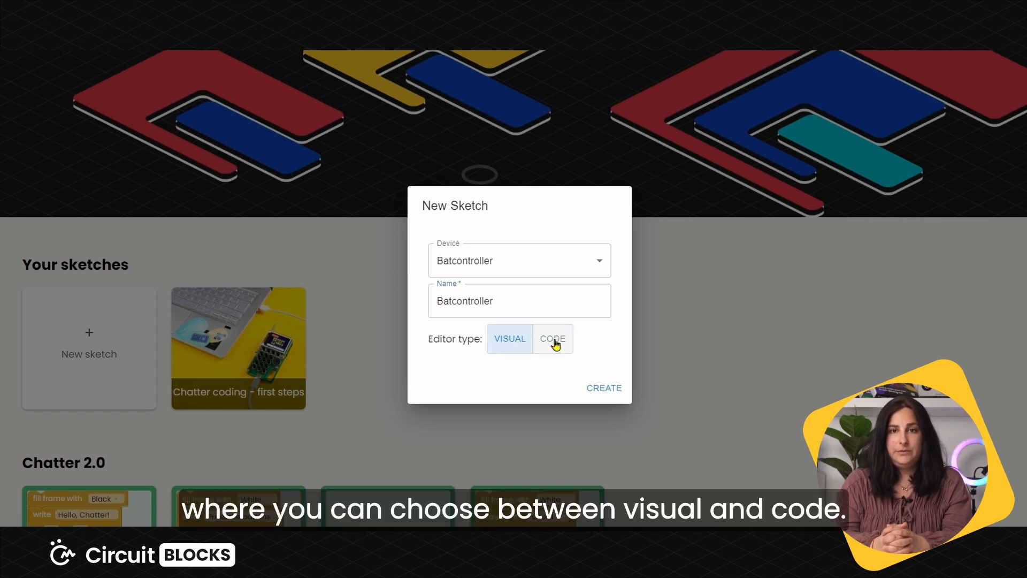
pyautogui.click(509, 339)
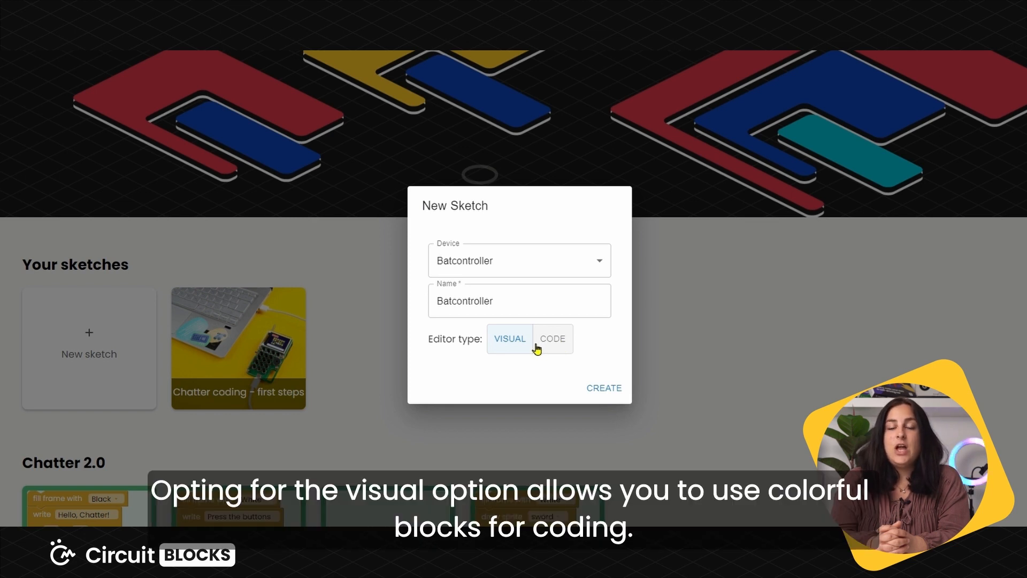
pyautogui.click(552, 339)
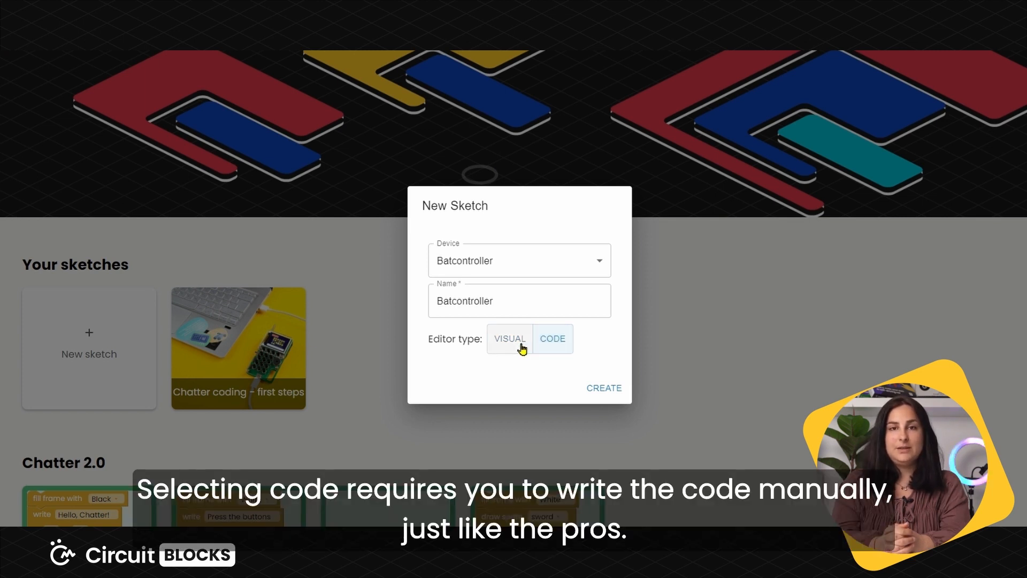
pyautogui.click(603, 387)
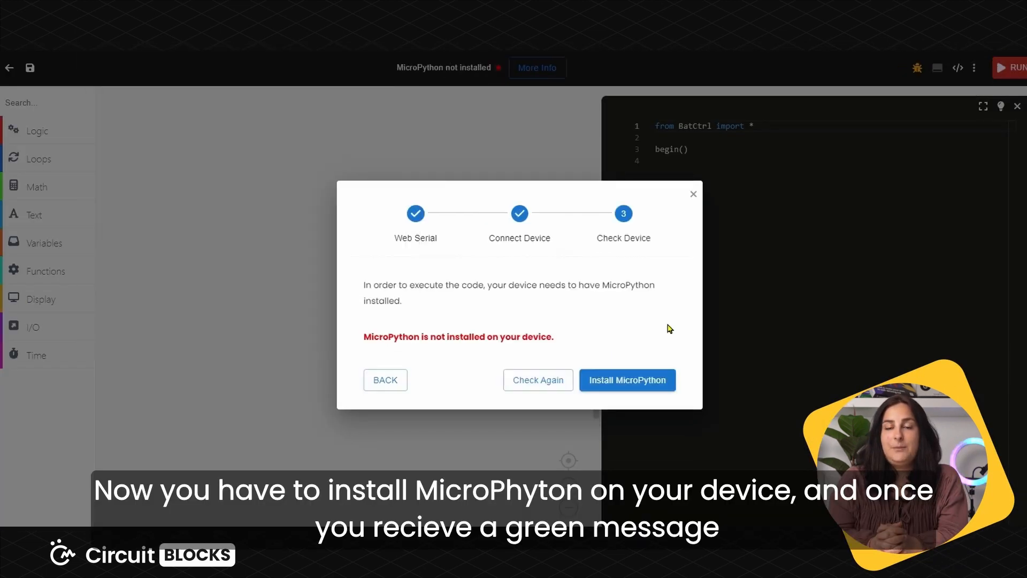
# Install MicroPython on the Batcontroller and finish the device check.
pyautogui.click(627, 379)
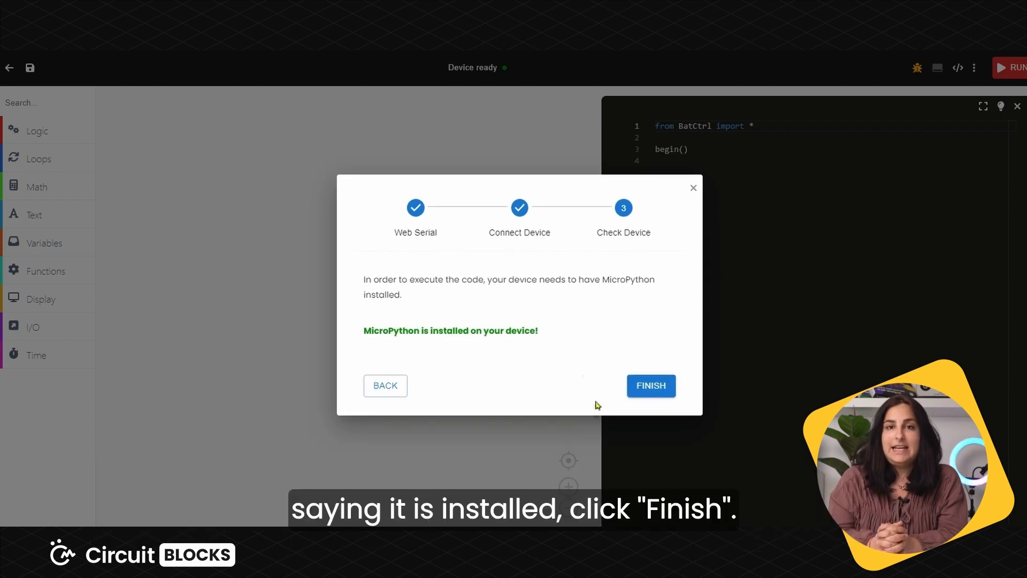
pyautogui.click(649, 385)
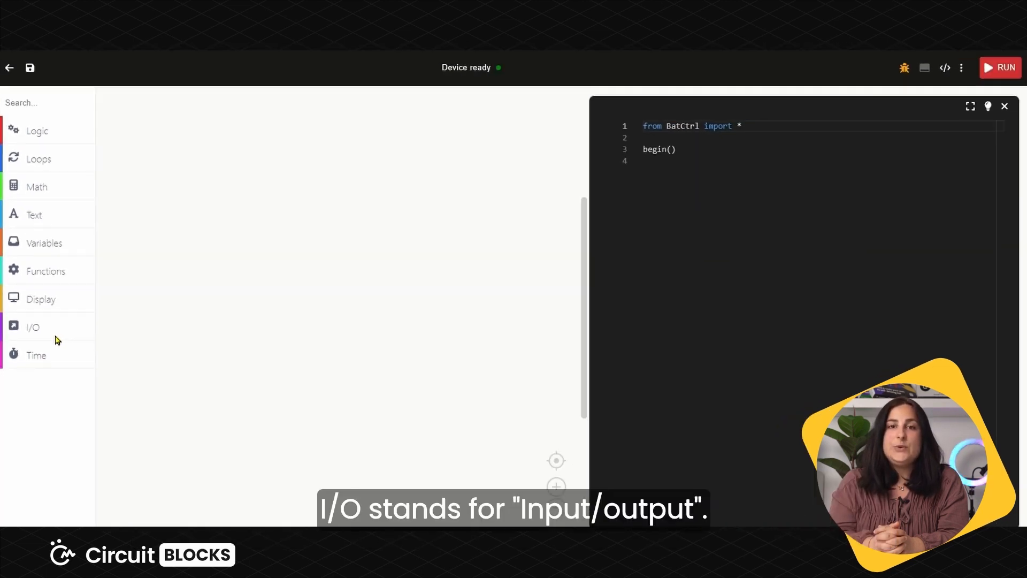
# Show the I/O category's backlight and button blocks in the toolbox.
pyautogui.click(33, 327)
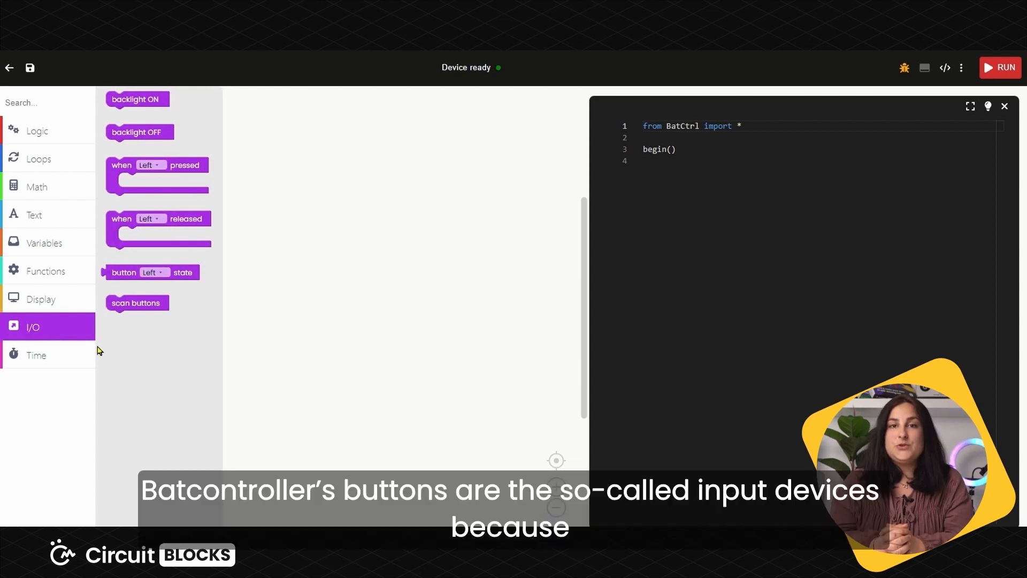
pyautogui.moveTo(108, 353)
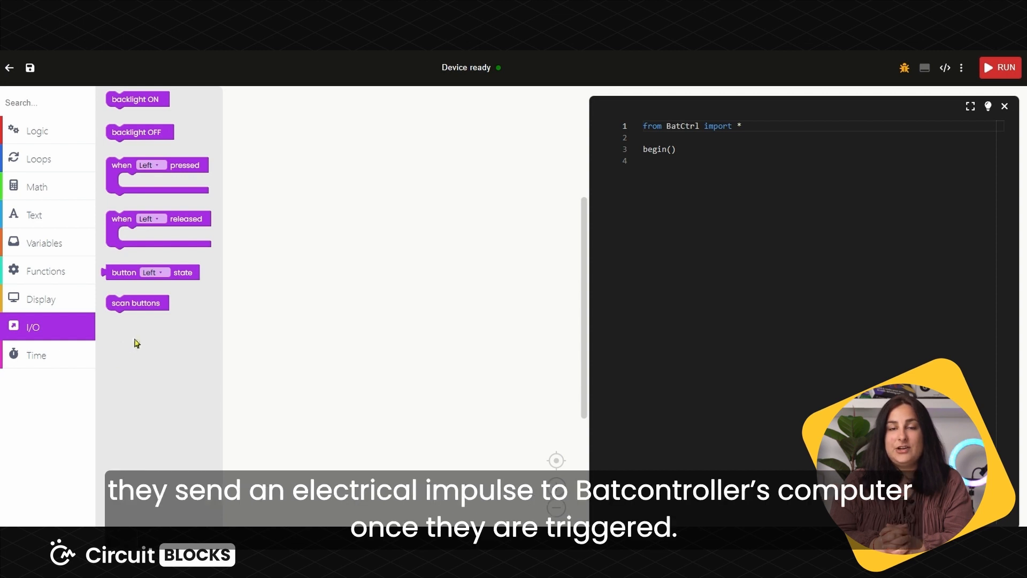
pyautogui.moveTo(139, 320)
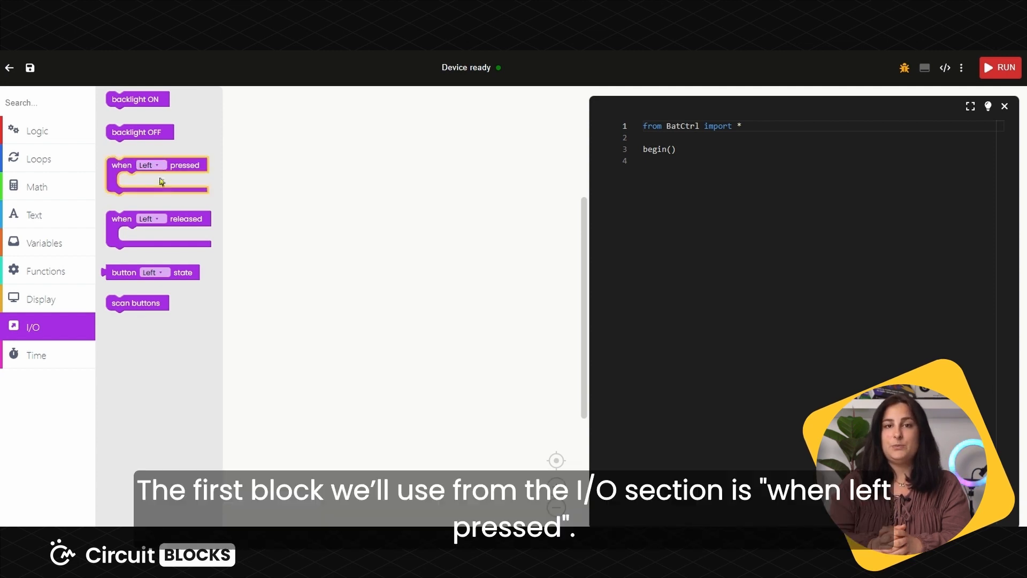
# Place a 'when Left pressed' handler block on the workspace.
pyautogui.moveTo(158, 174); pyautogui.dragTo(195, 179)
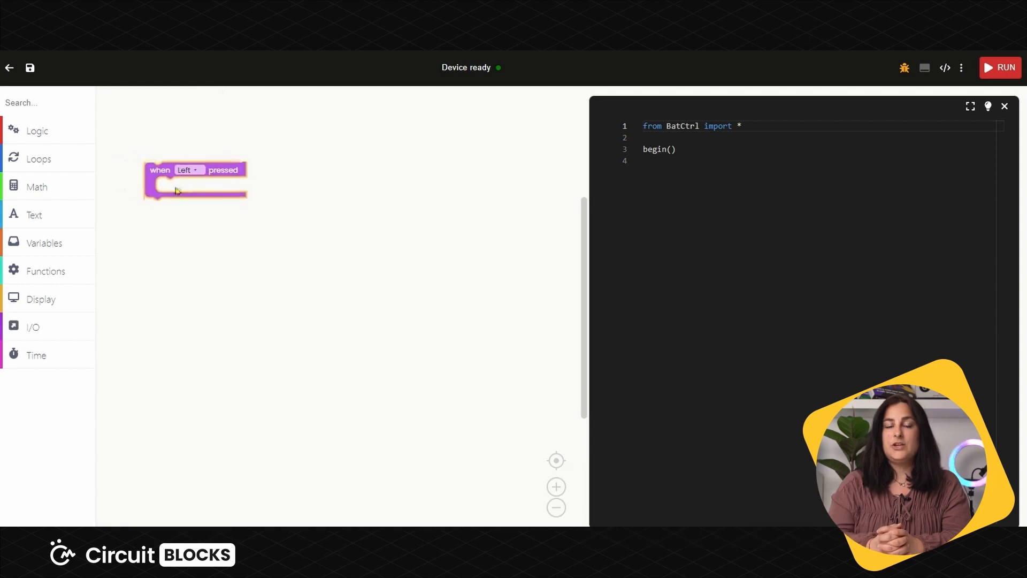
pyautogui.moveTo(190, 180); pyautogui.dragTo(231, 216)
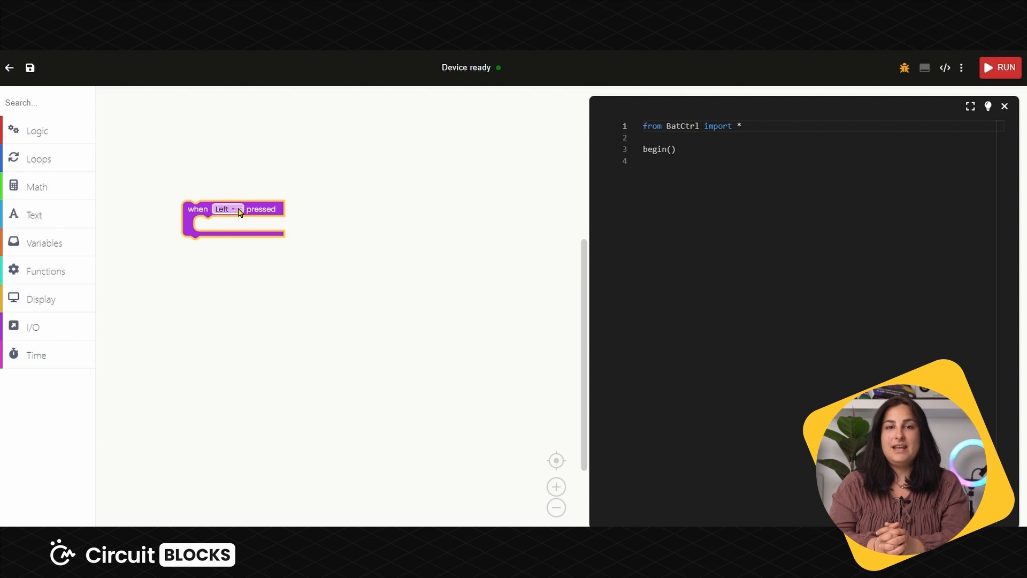
pyautogui.click(226, 209)
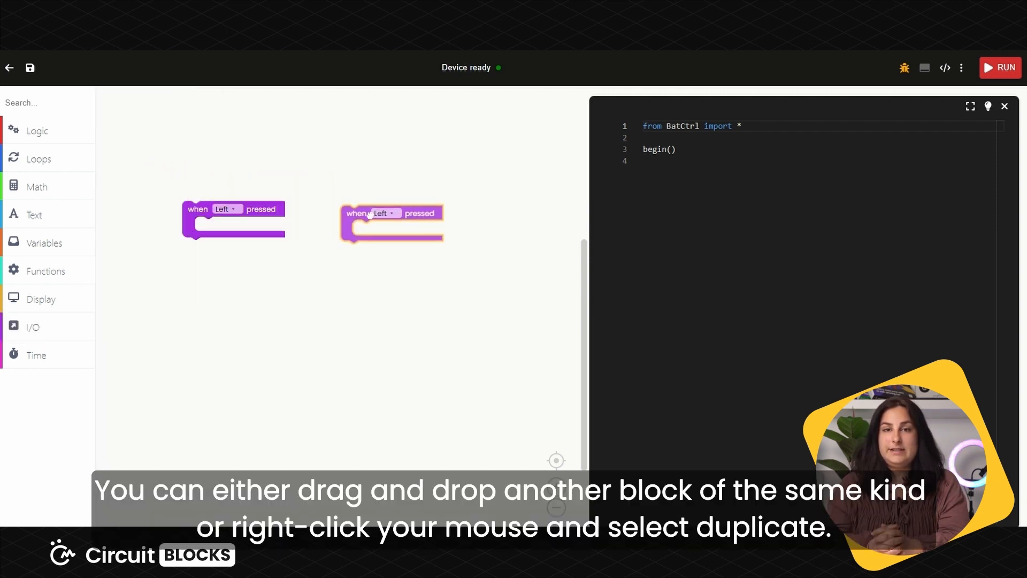
pyautogui.rightClick(232, 219)
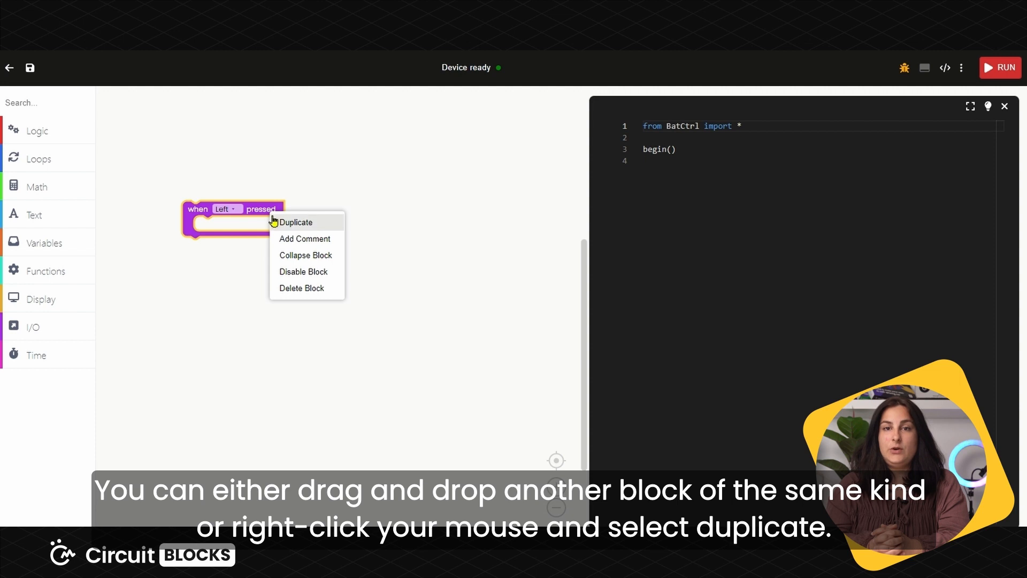
pyautogui.moveTo(288, 226)
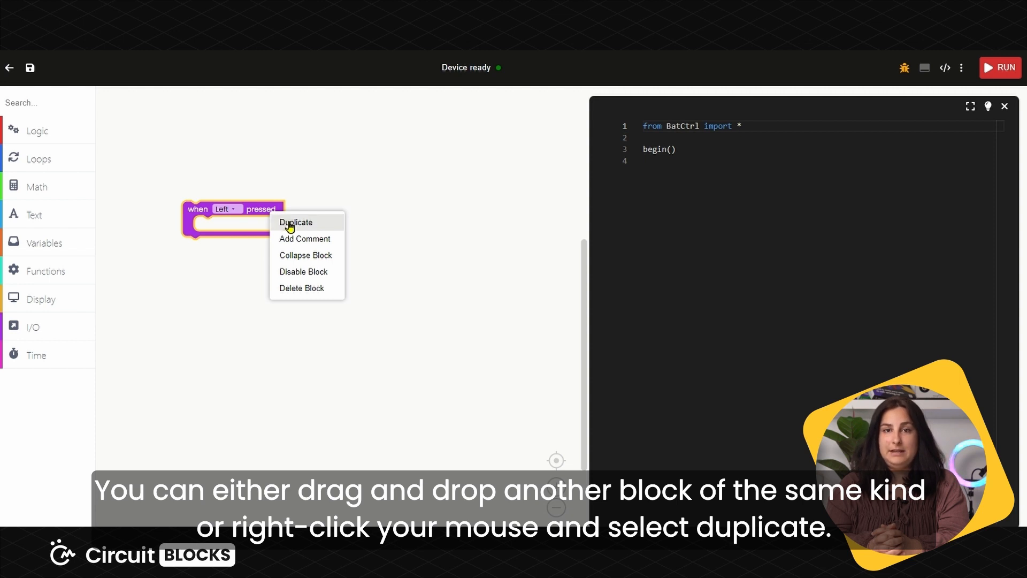
# Duplicate the handler and set the copy to respond to the Right button.
pyautogui.click(295, 222)
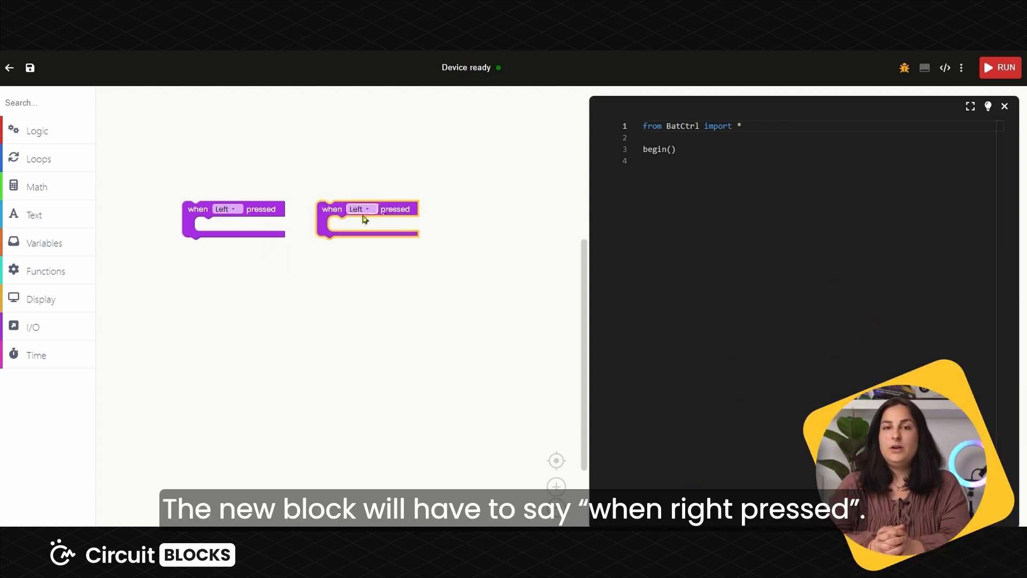
pyautogui.click(360, 208)
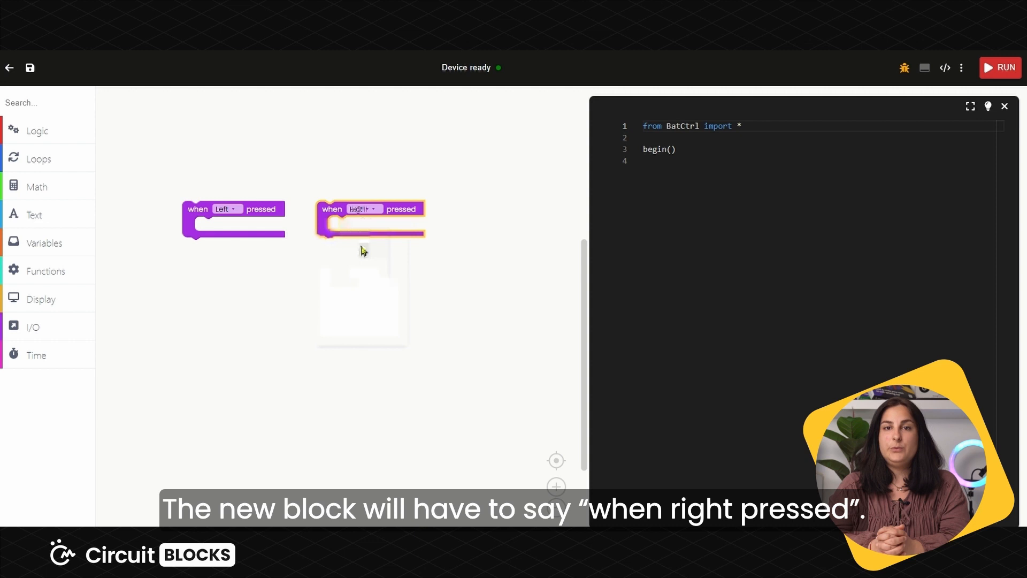
pyautogui.click(363, 209)
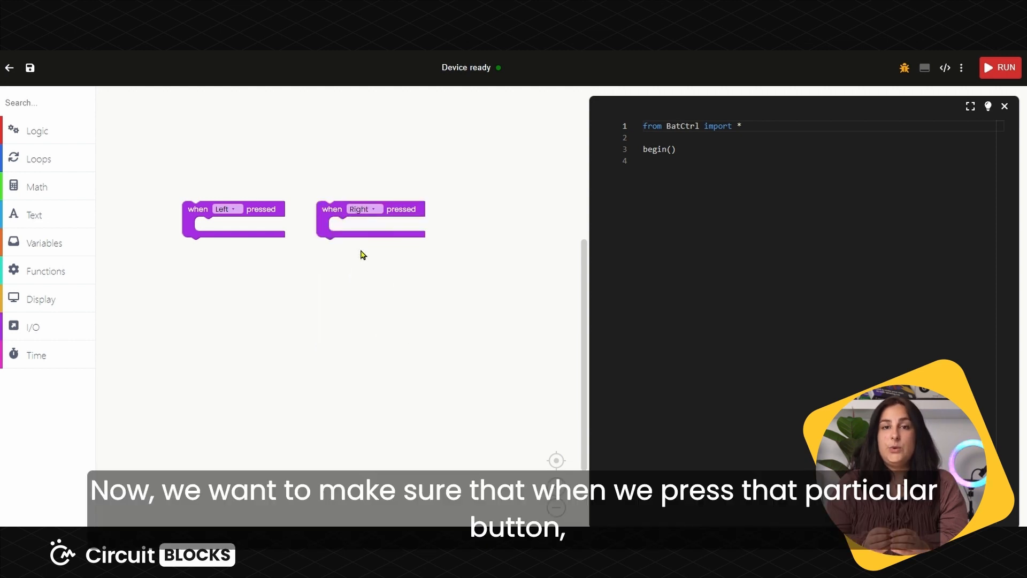
pyautogui.moveTo(358, 255)
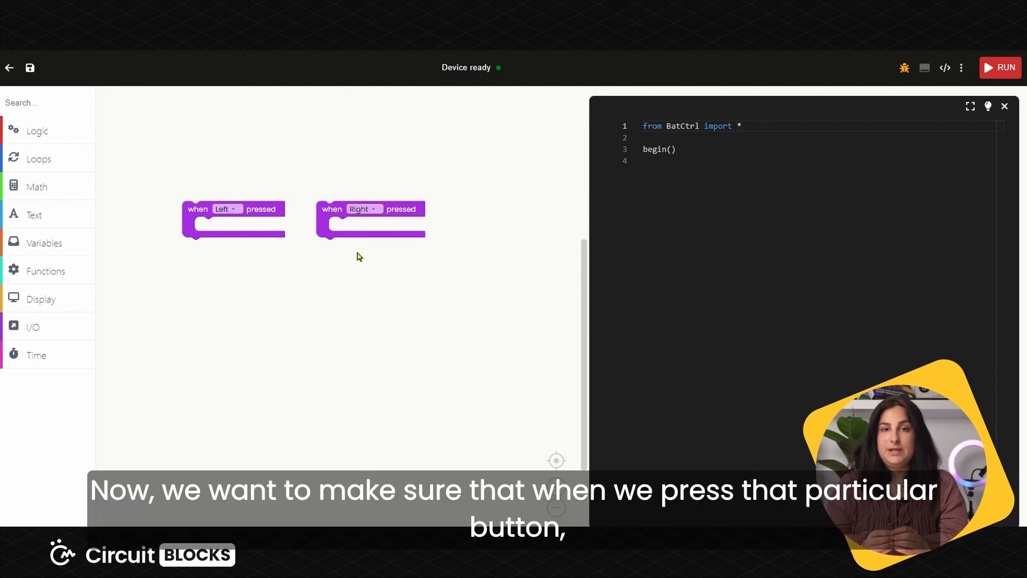
pyautogui.moveTo(273, 270)
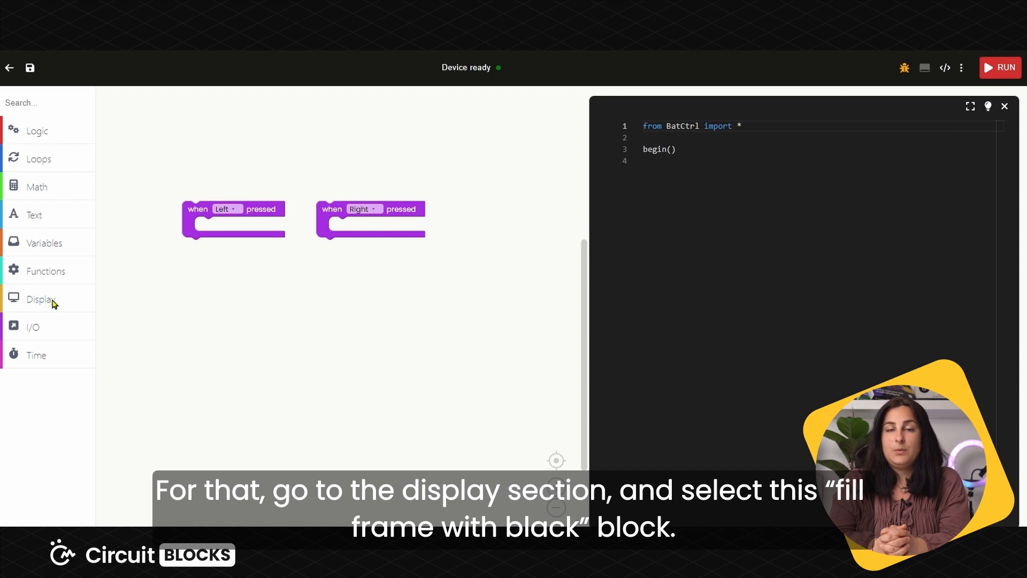
# Put a 'fill frame with Black' block inside the Left pressed handler.
pyautogui.click(41, 298)
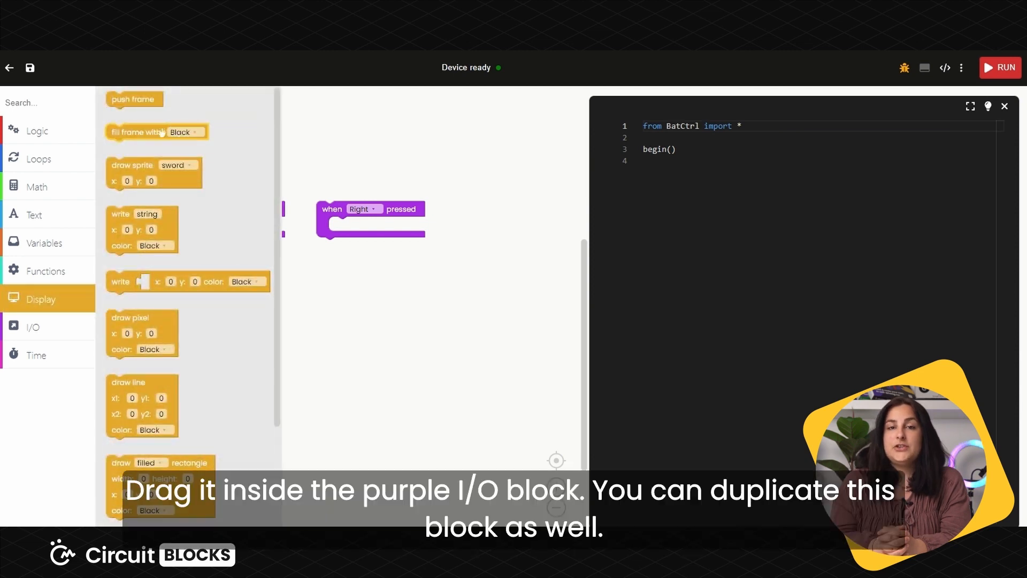
pyautogui.moveTo(134, 131); pyautogui.dragTo(216, 182)
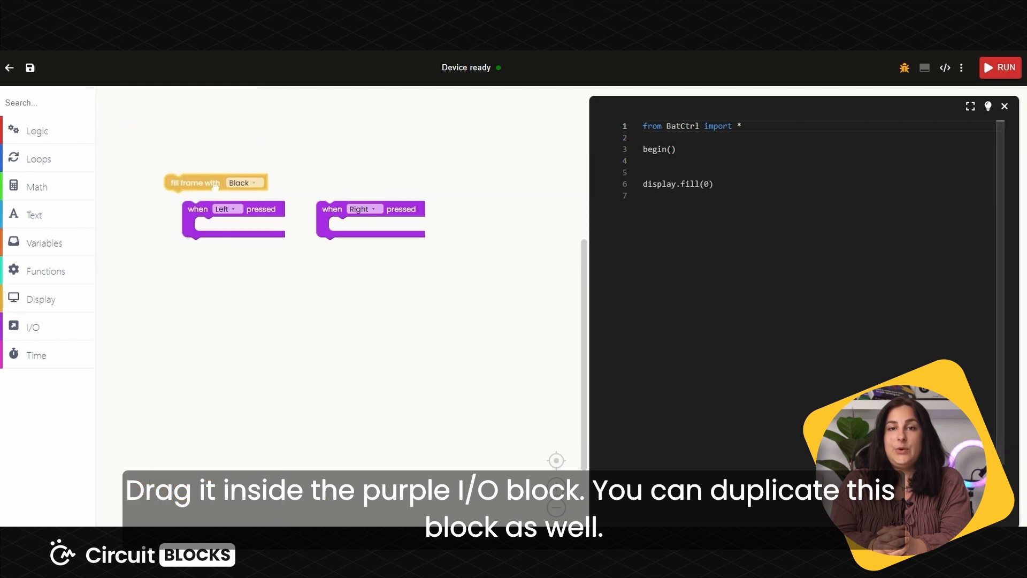
pyautogui.moveTo(192, 182); pyautogui.dragTo(225, 226)
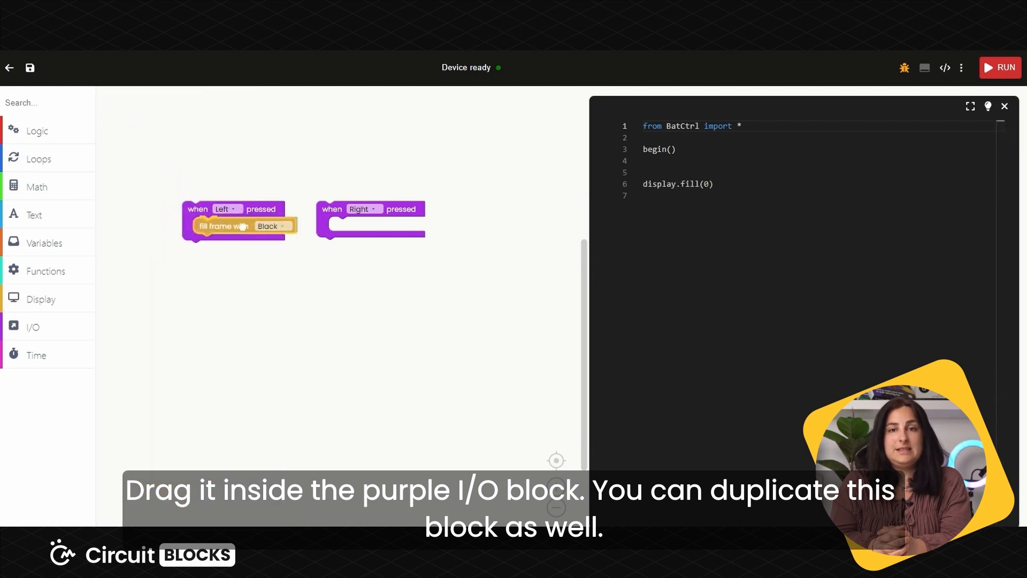
# Duplicate the fill block into the Right handler, keeping Black as its colour.
pyautogui.click(41, 299)
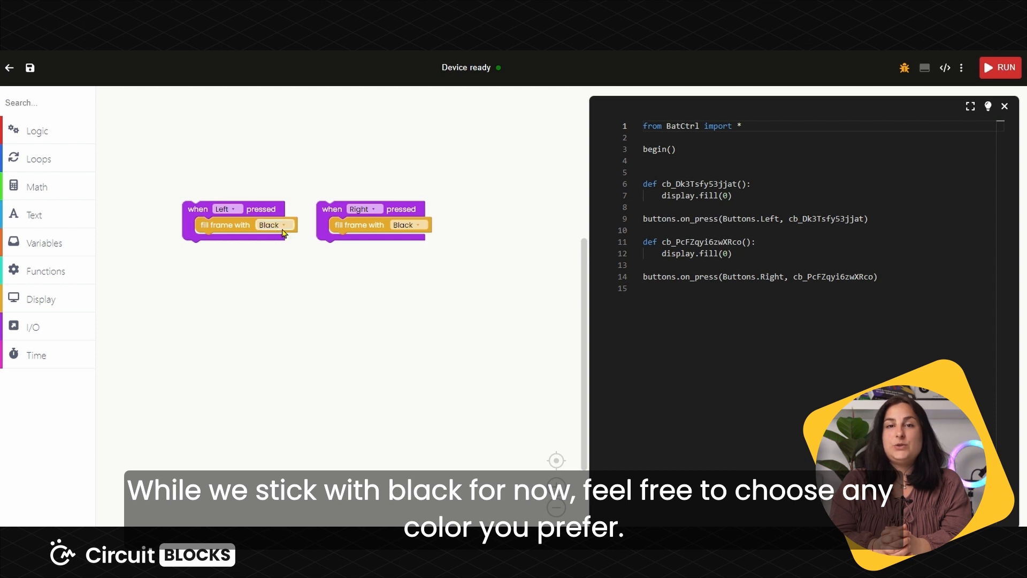
pyautogui.click(274, 225)
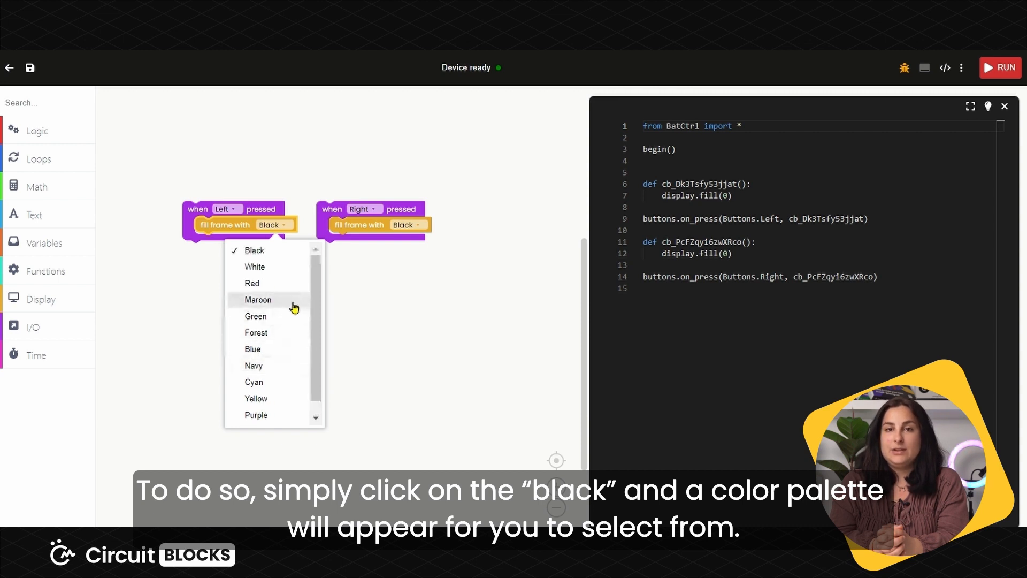
pyautogui.moveTo(255, 315)
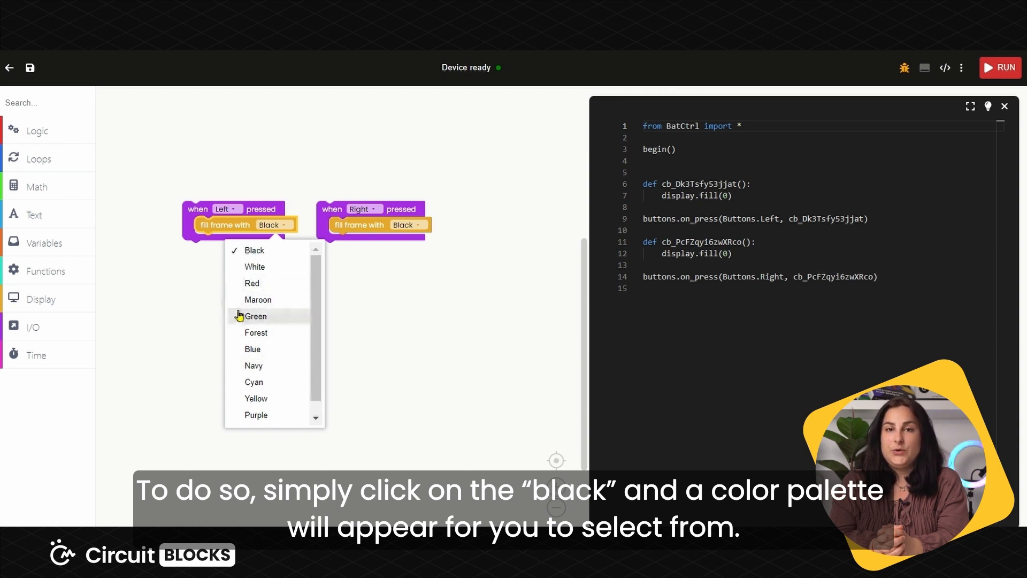
pyautogui.click(193, 298)
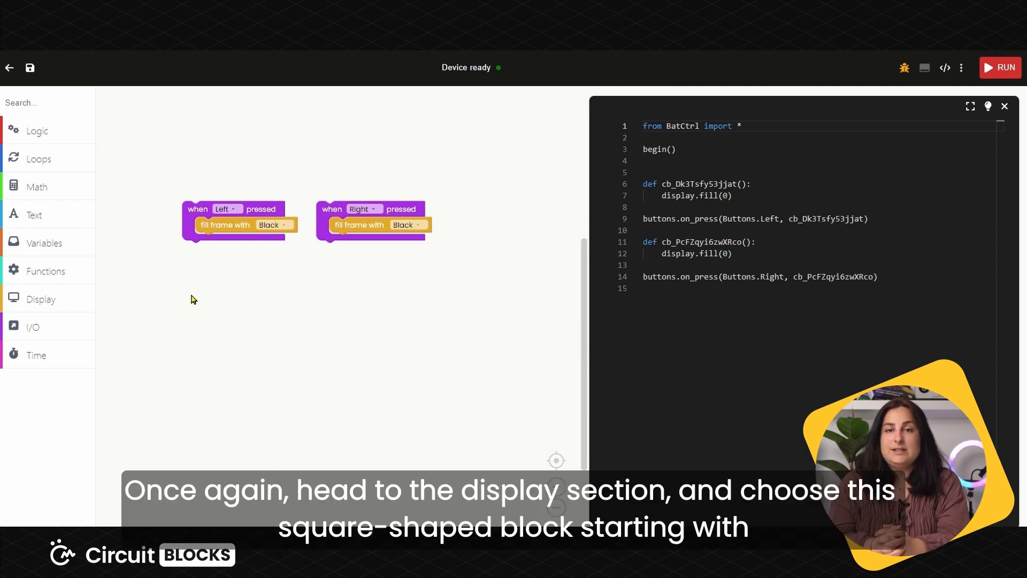
pyautogui.moveTo(65, 302)
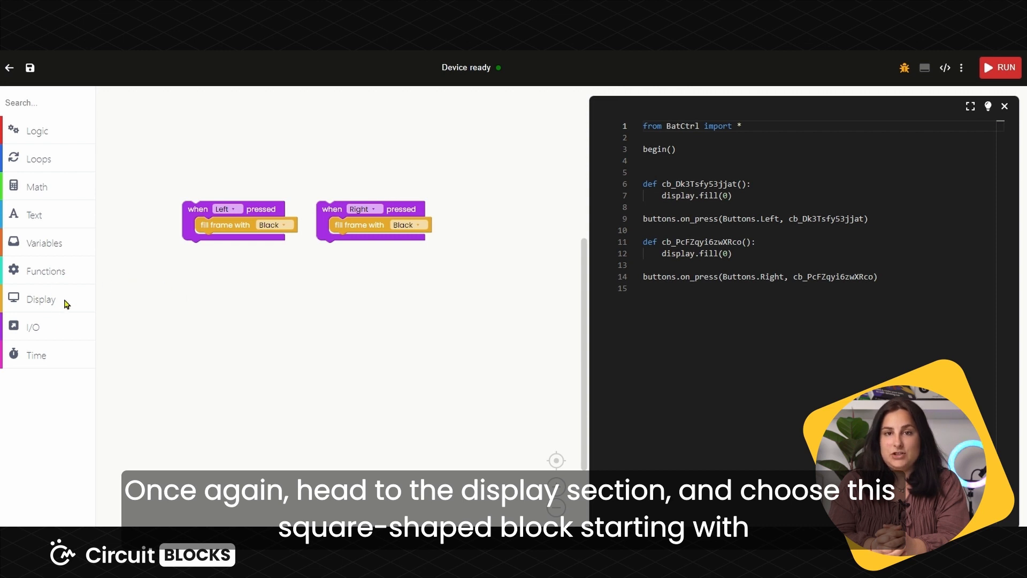
pyautogui.moveTo(52, 301)
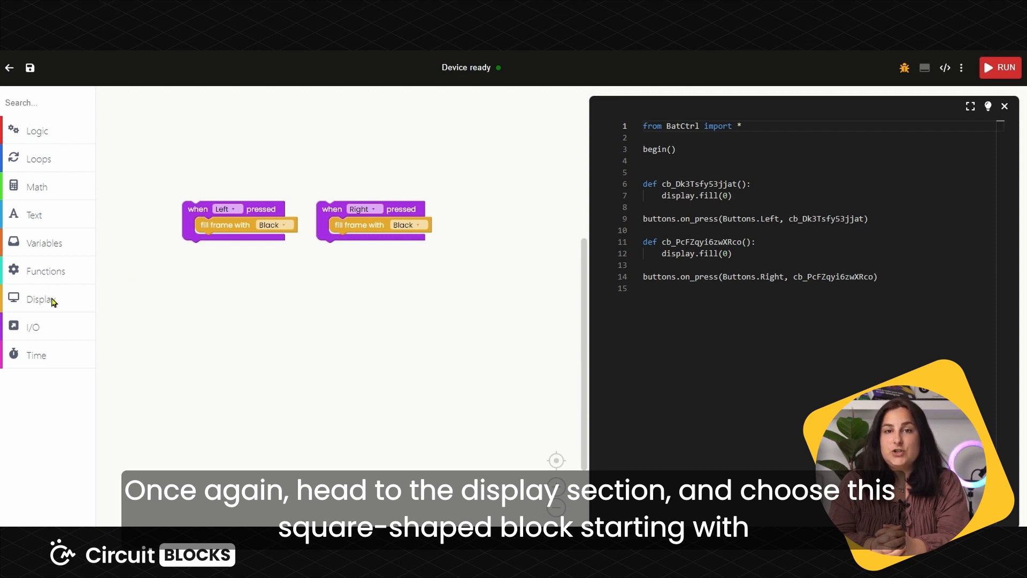
# Add a Display 'write string x y color' block under the Left handler's black fill.
pyautogui.click(40, 298)
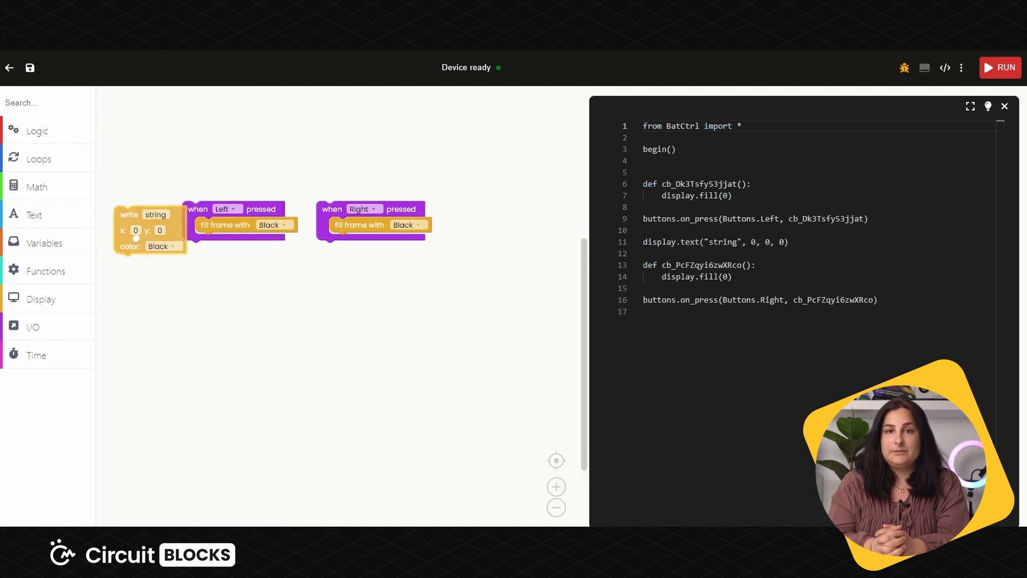
pyautogui.moveTo(127, 214); pyautogui.dragTo(235, 240)
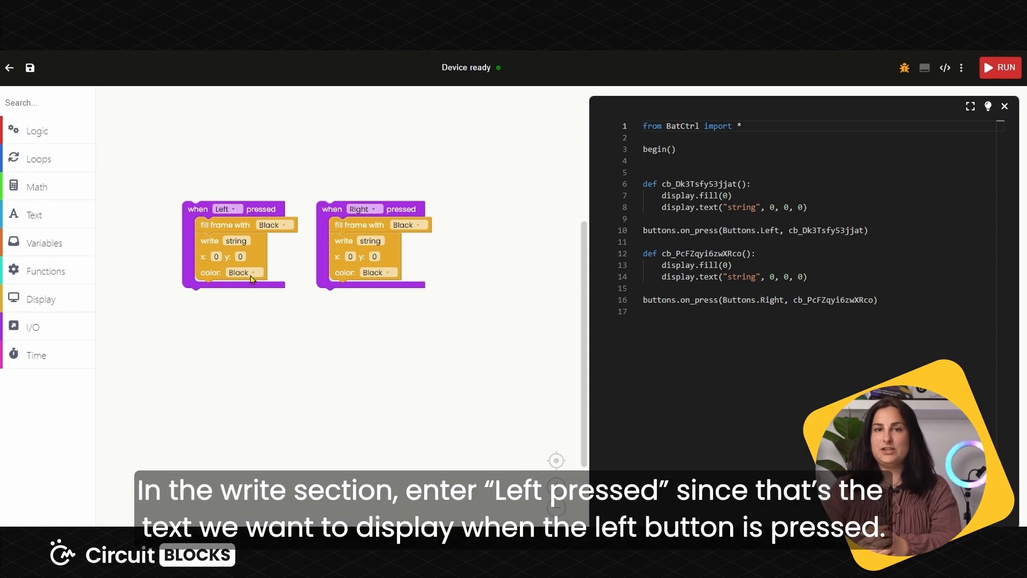
# Make the Left handler write 'Left pressed' at 10, 10 in White.
pyautogui.click(236, 240)
pyautogui.write('Left pressed')
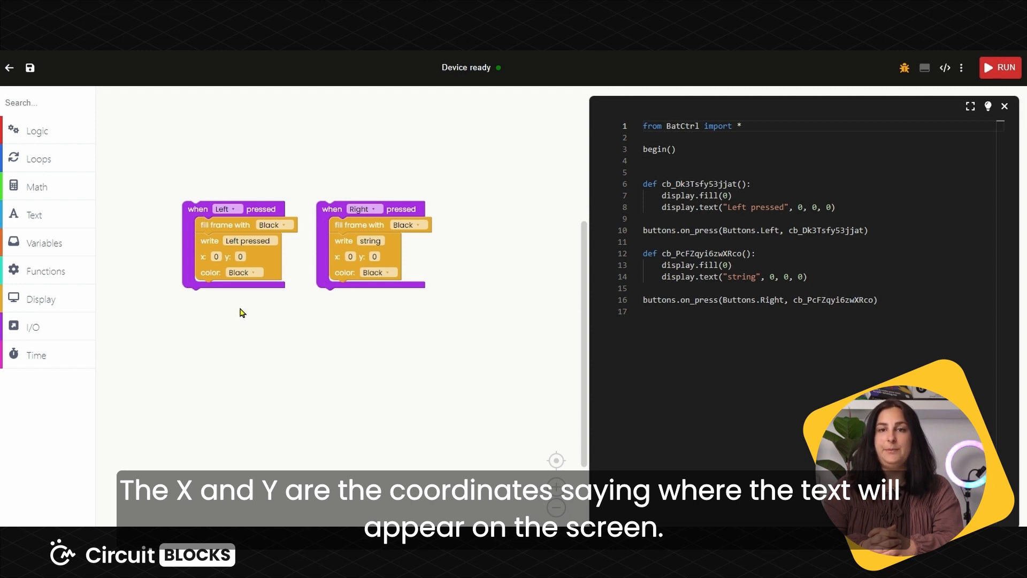
pyautogui.moveTo(235, 255)
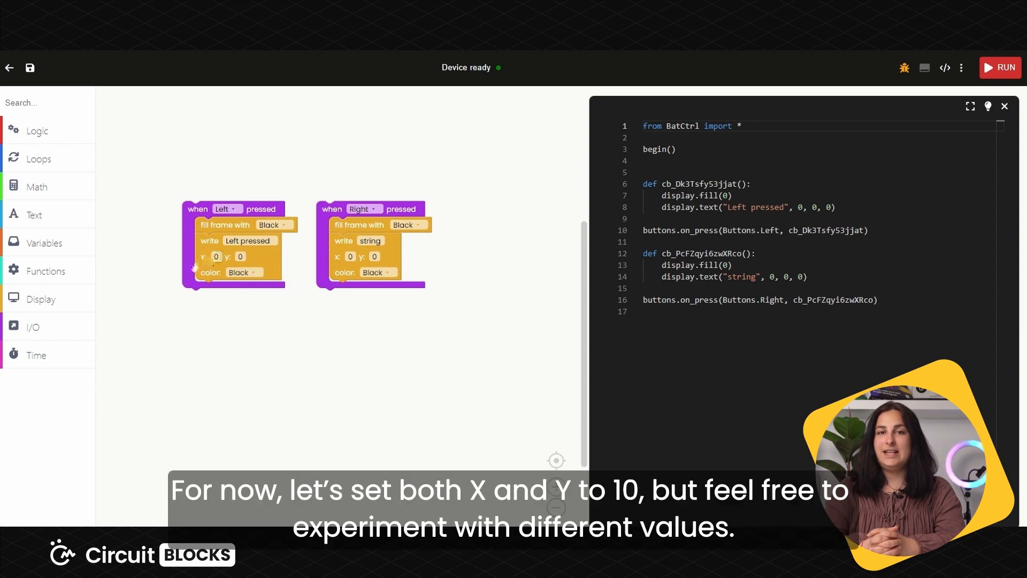
pyautogui.click(216, 255)
pyautogui.write('10')
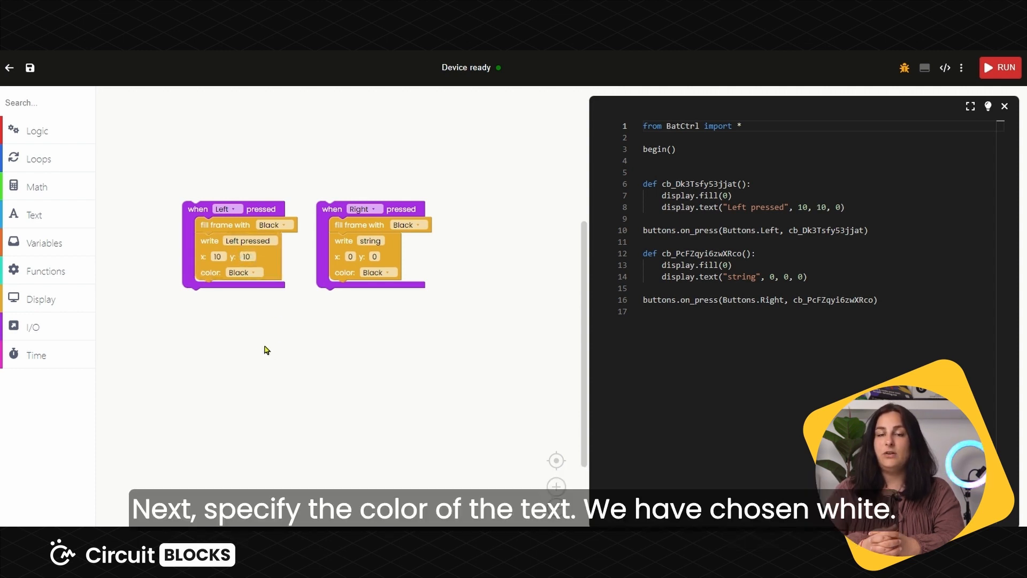
pyautogui.click(242, 272)
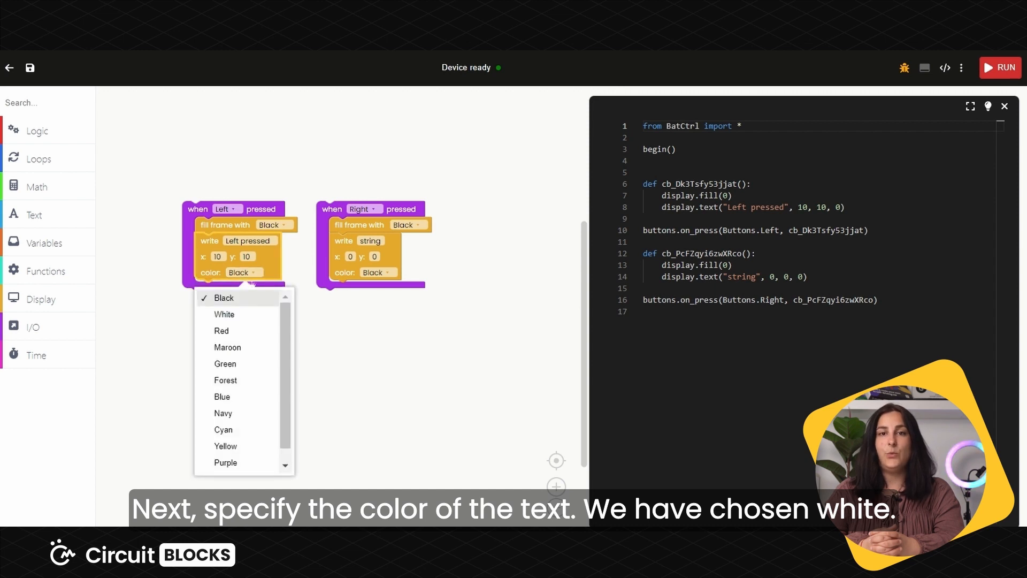
pyautogui.click(223, 313)
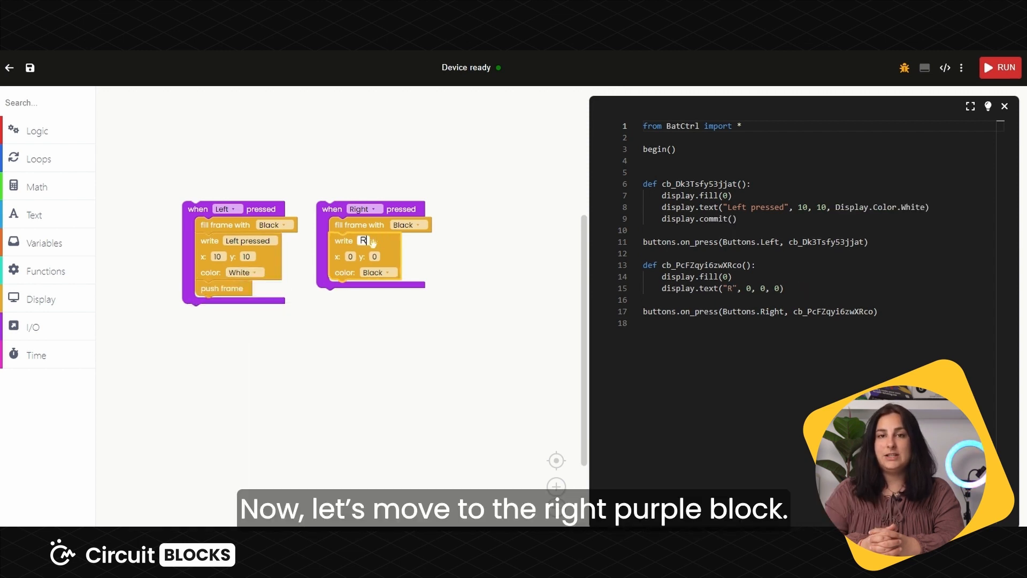
# Make the Right handler write 'Right pressed' at 10, 10 in White.
pyautogui.write('Right pressed')
pyautogui.click(350, 255)
pyautogui.write('10')
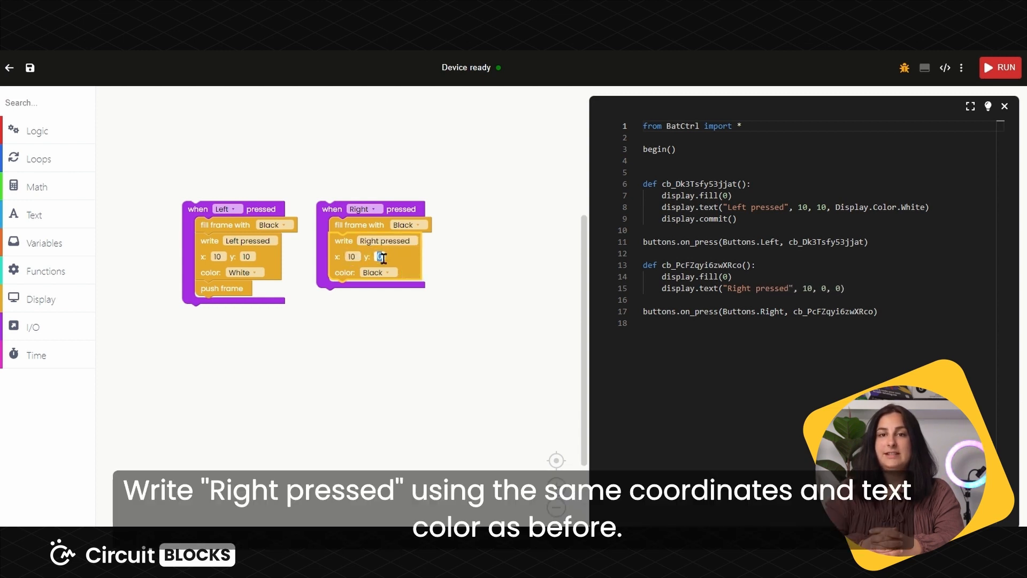
pyautogui.click(374, 272)
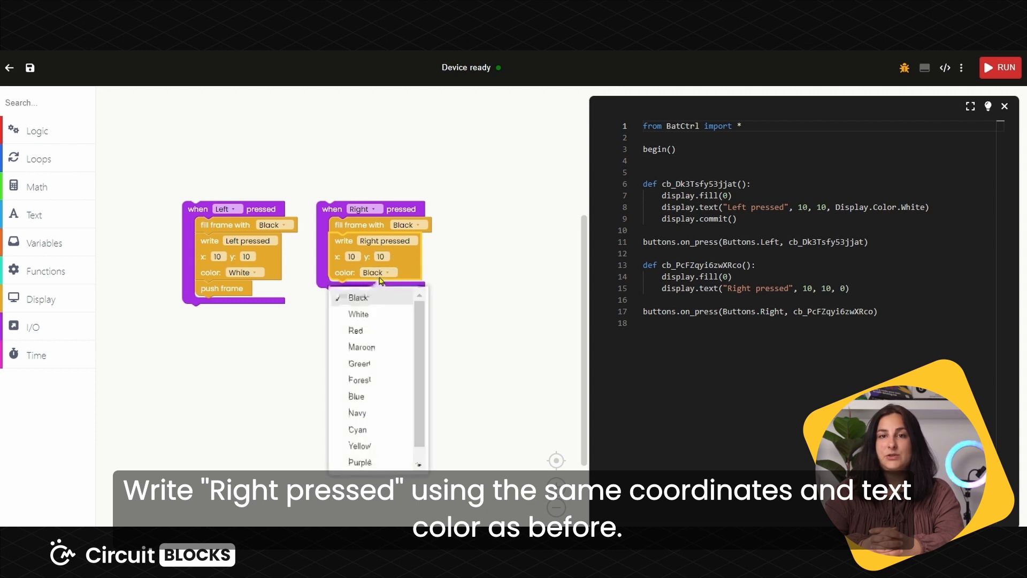
pyautogui.moveTo(358, 314)
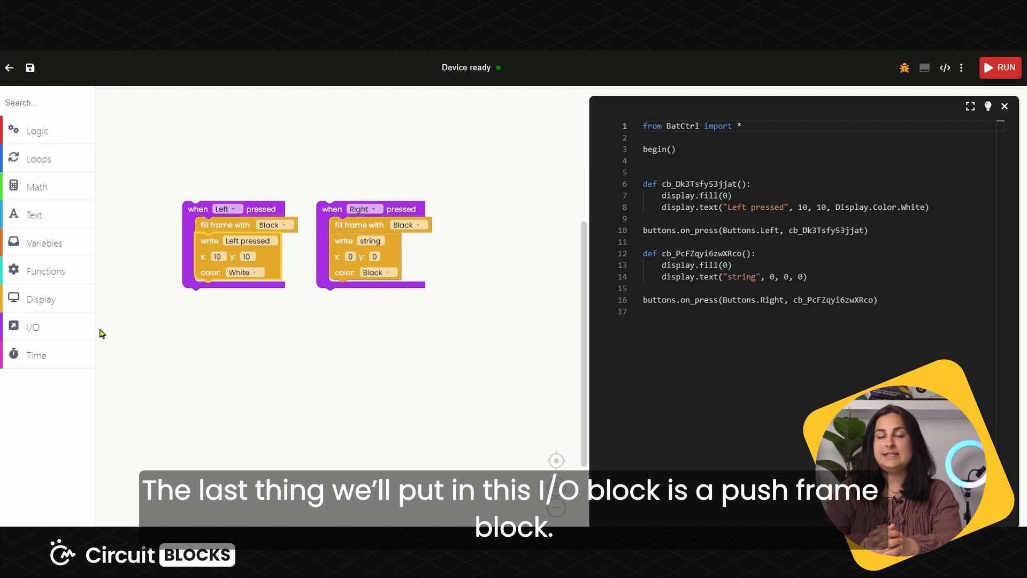
# End the Left handler with a push frame block from Display.
pyautogui.click(41, 298)
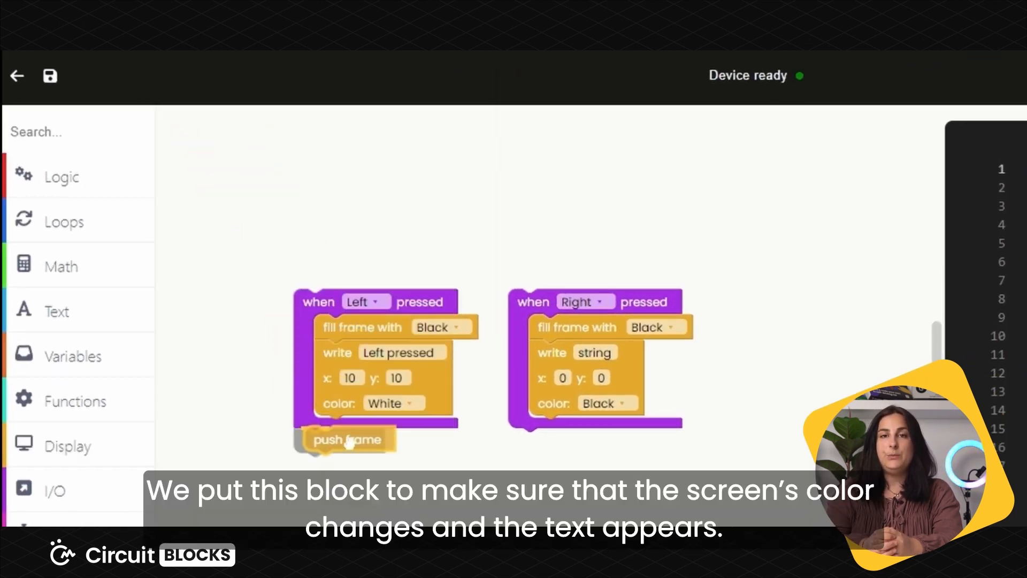
pyautogui.click(944, 68)
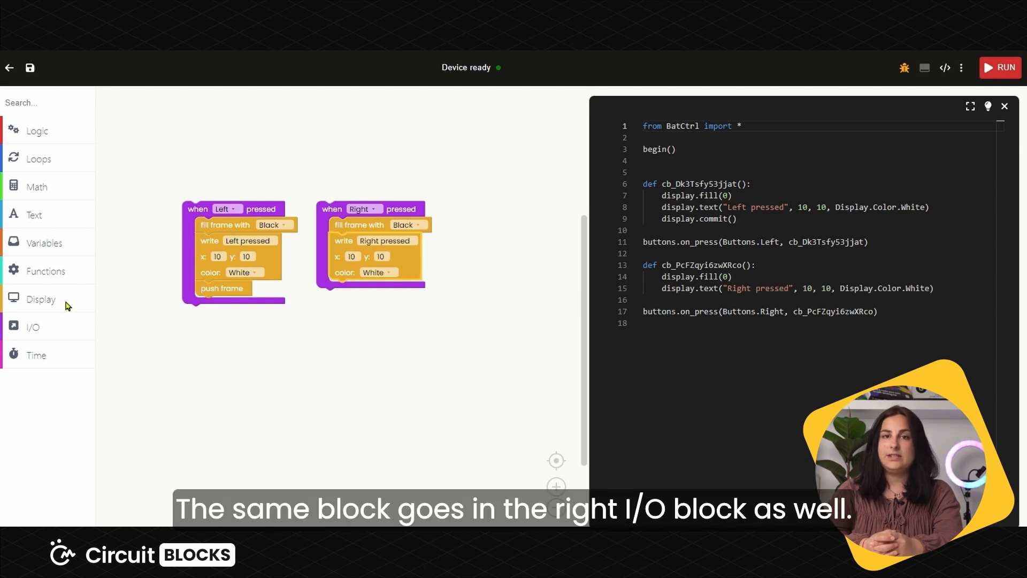
pyautogui.click(356, 293)
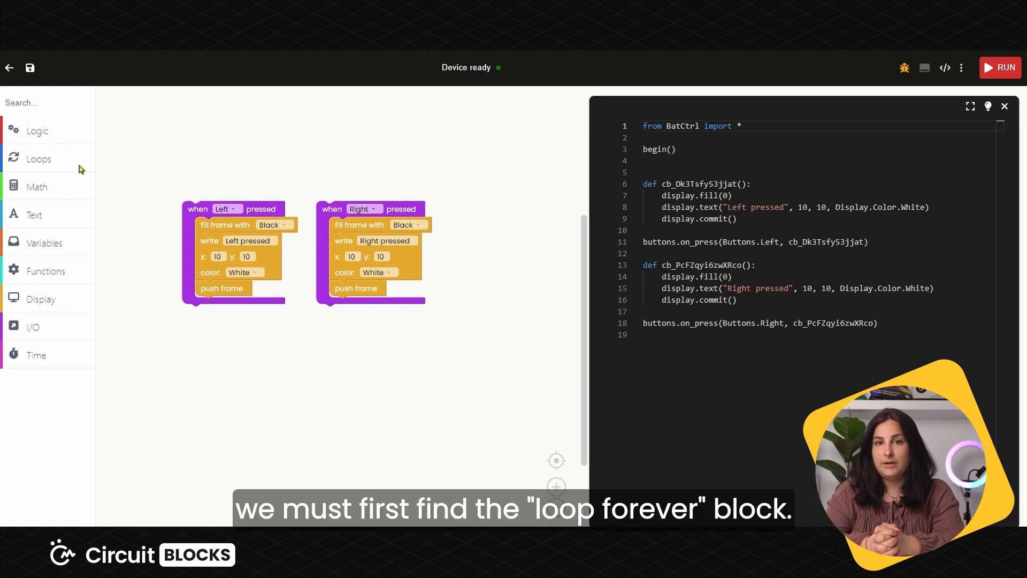
# Add a loop forever that scans the buttons, then run the sketch on the Batcontroller.
pyautogui.click(38, 158)
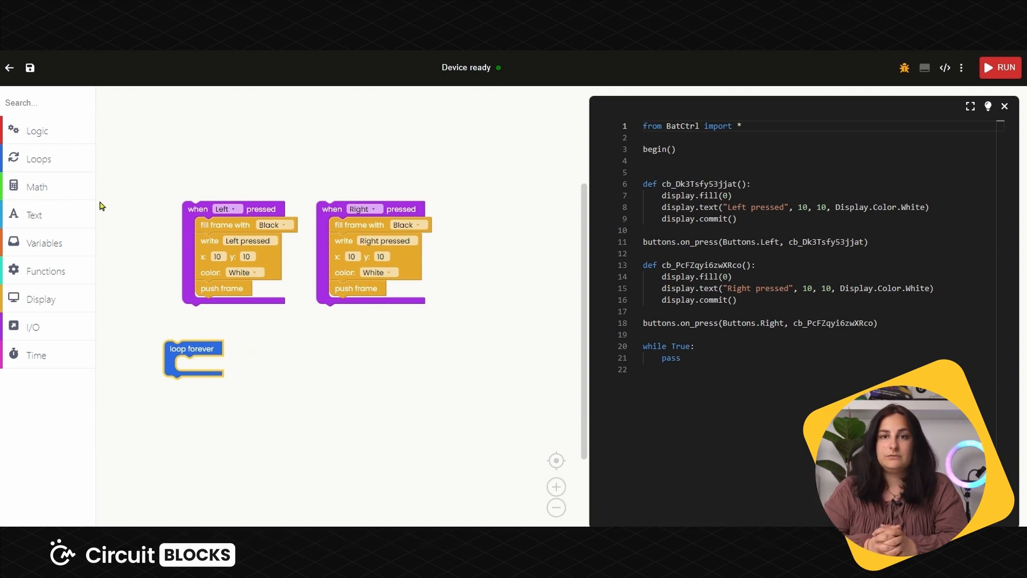
pyautogui.click(38, 158)
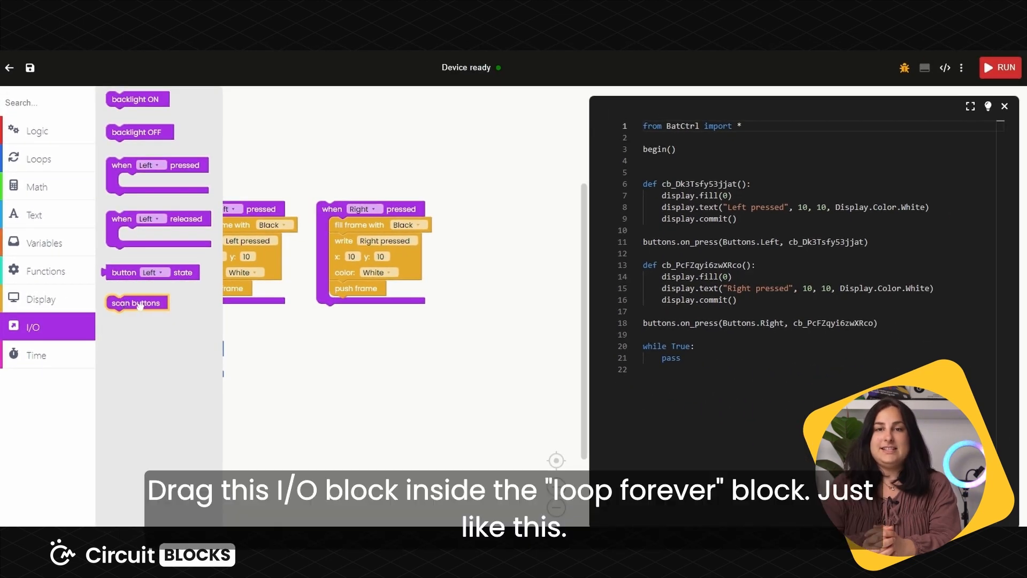
pyautogui.moveTo(136, 301); pyautogui.dragTo(206, 363)
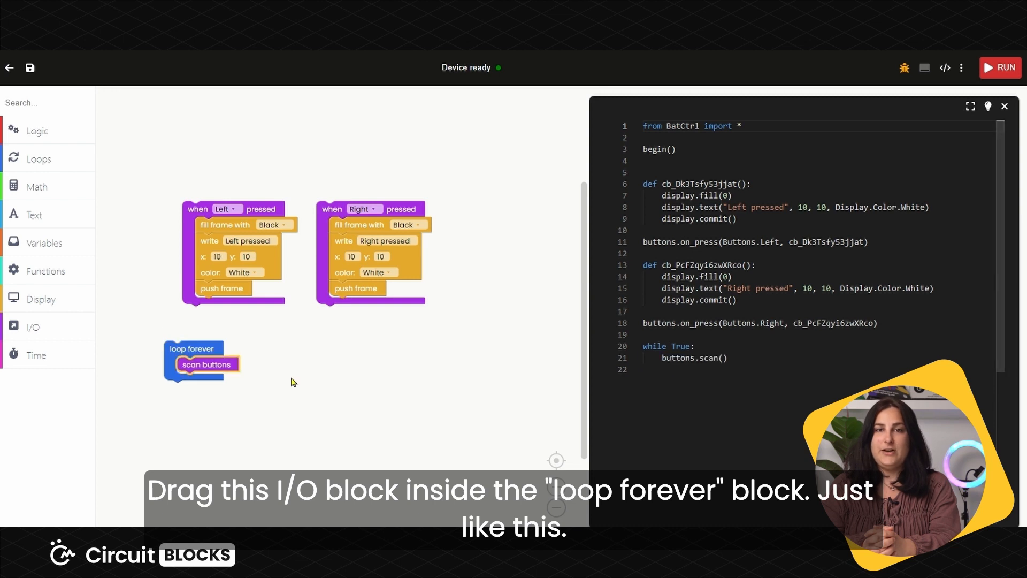
pyautogui.moveTo(340, 394)
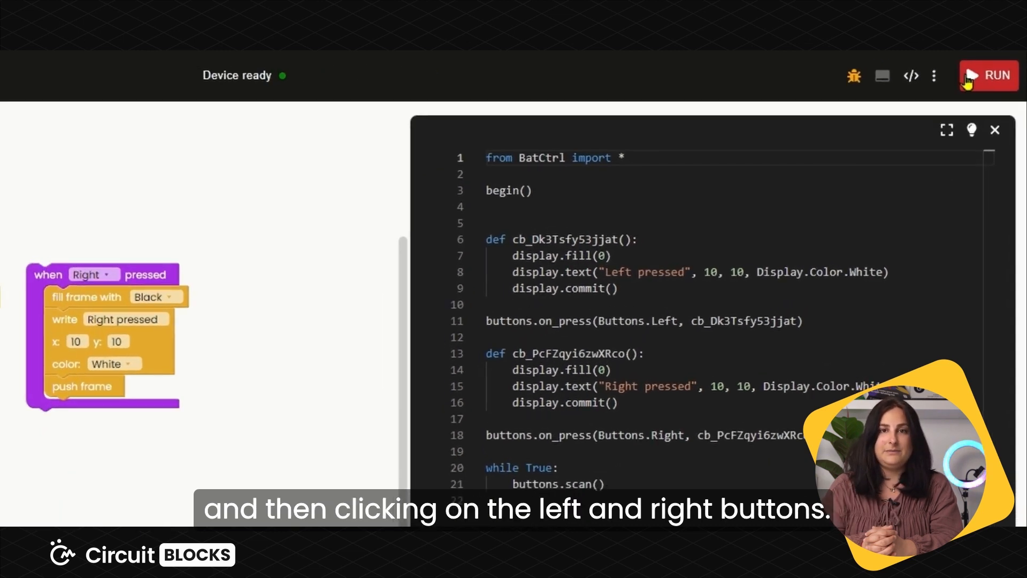
pyautogui.click(994, 75)
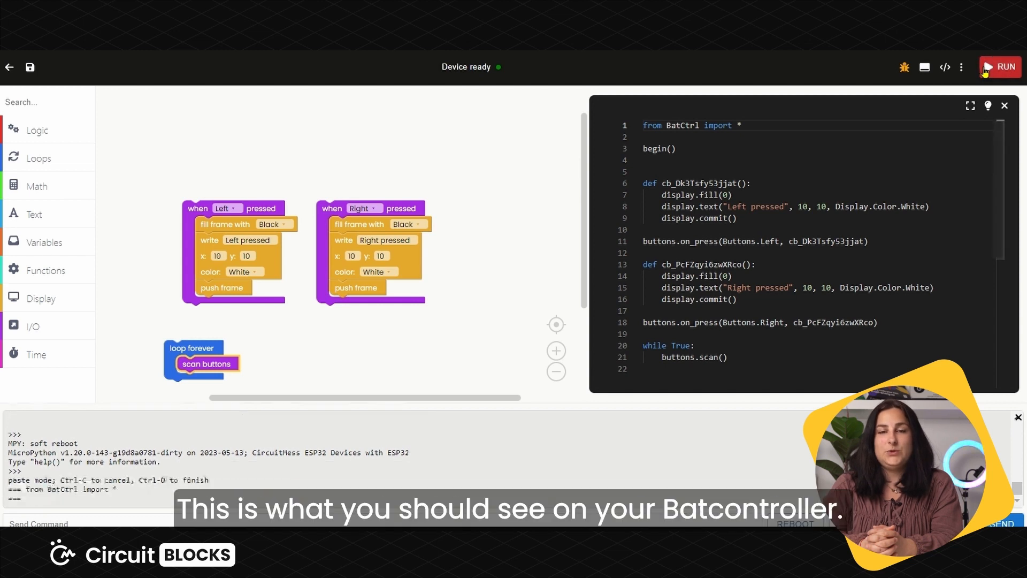